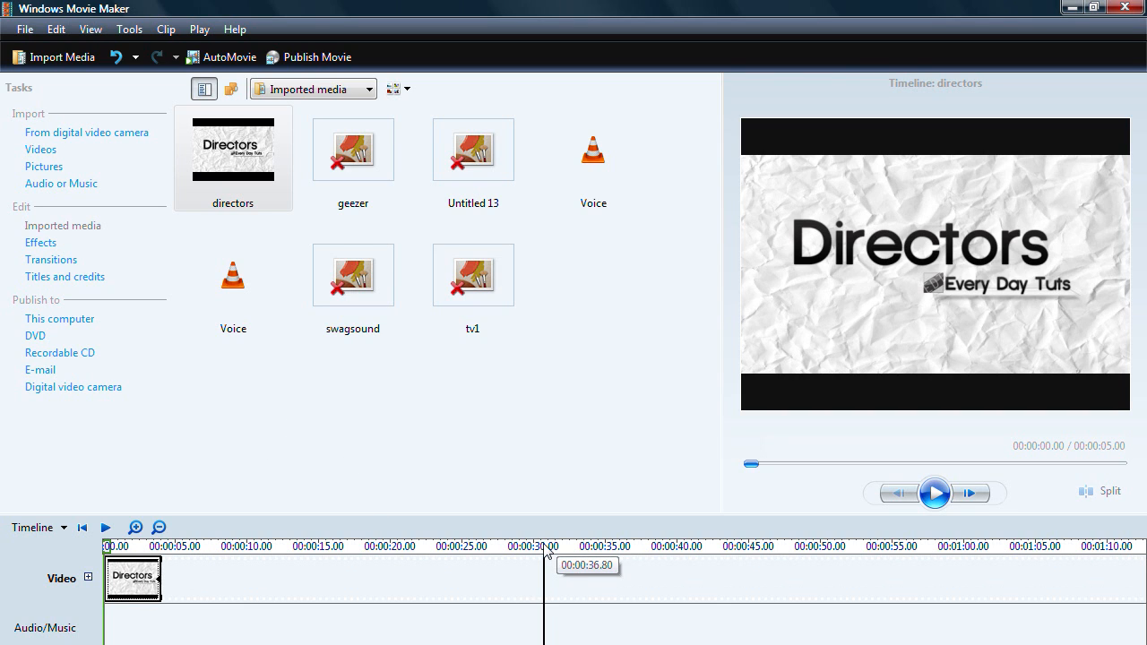
mouse_move(408, 401)
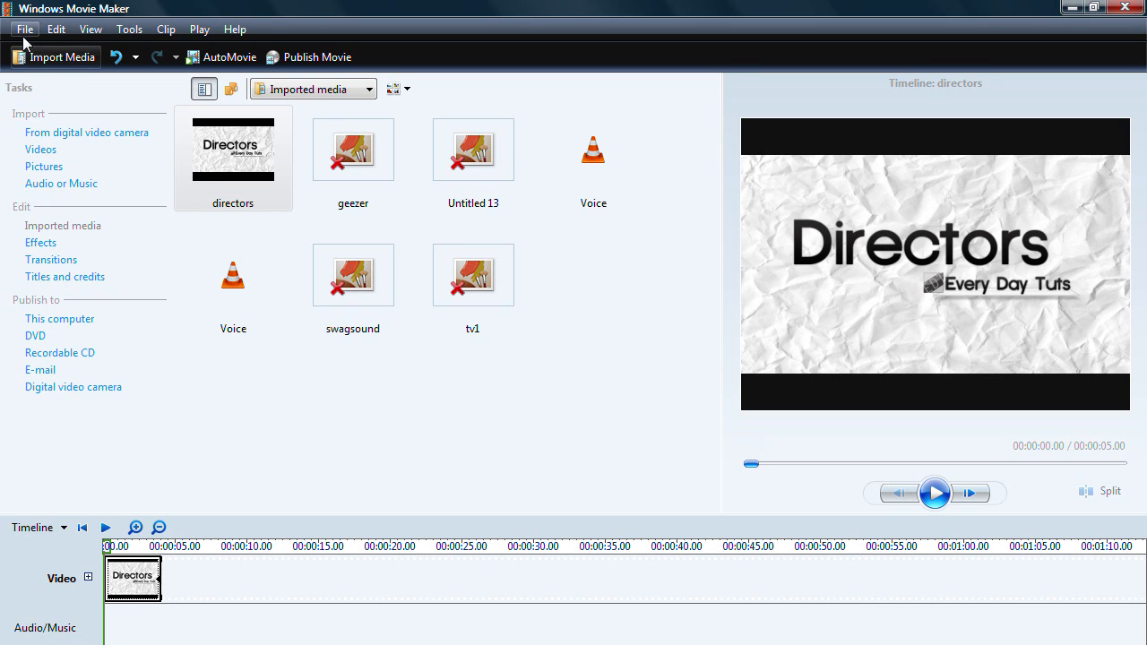
Step: Publish the Directors movie to this computer under the default name 'Movie'
click(25, 28)
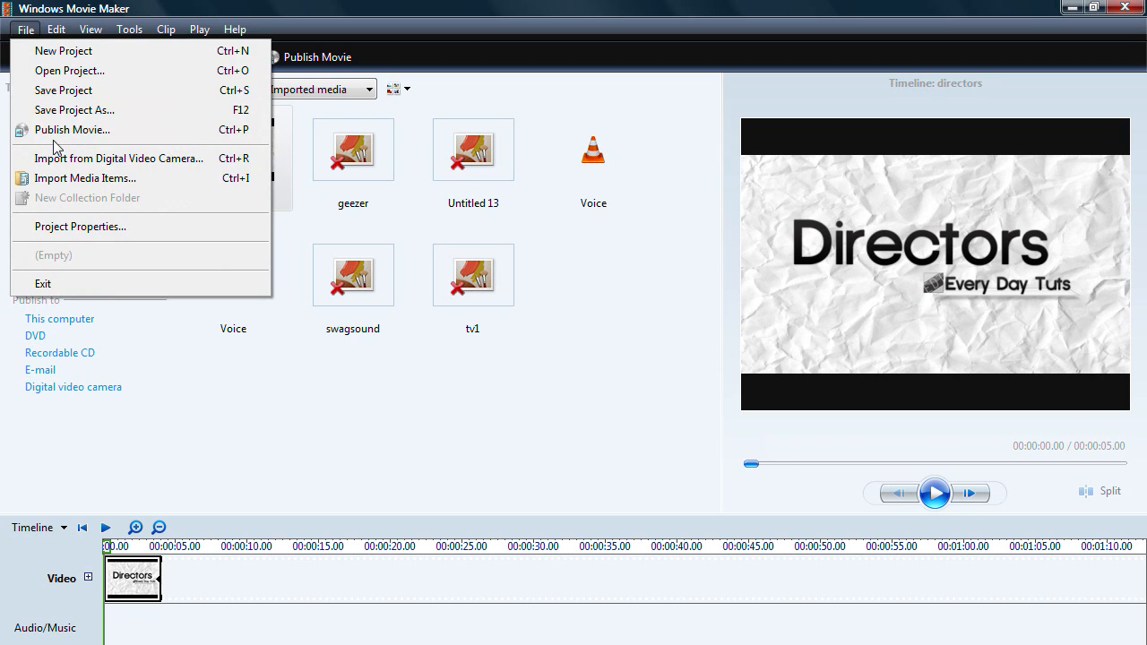
click(72, 130)
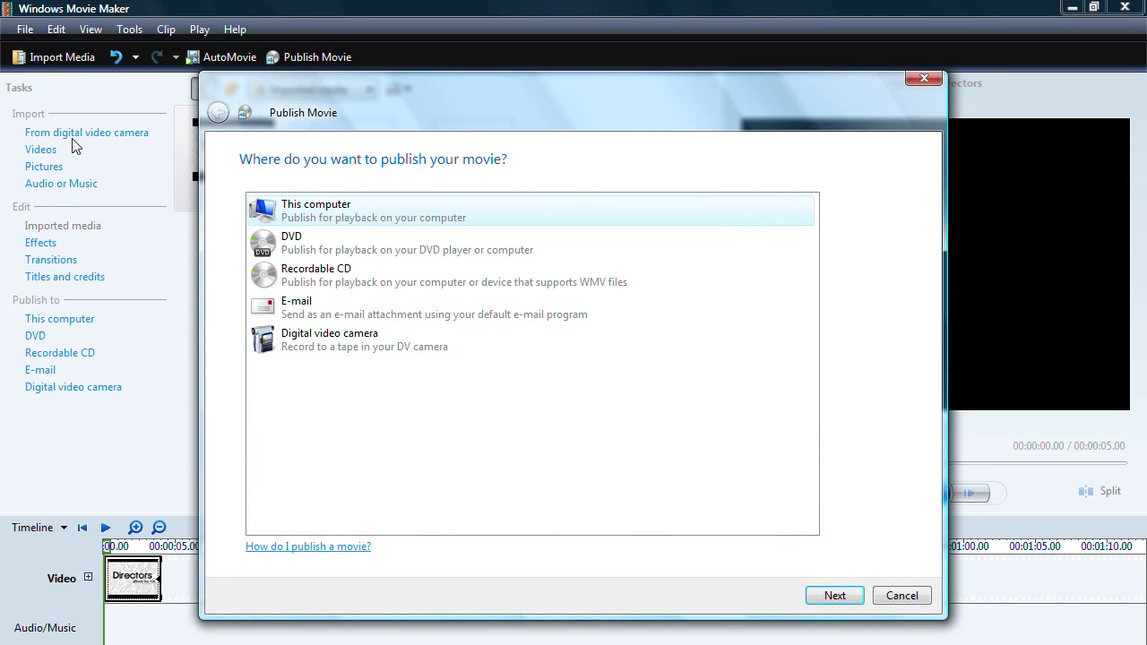
mouse_move(834, 594)
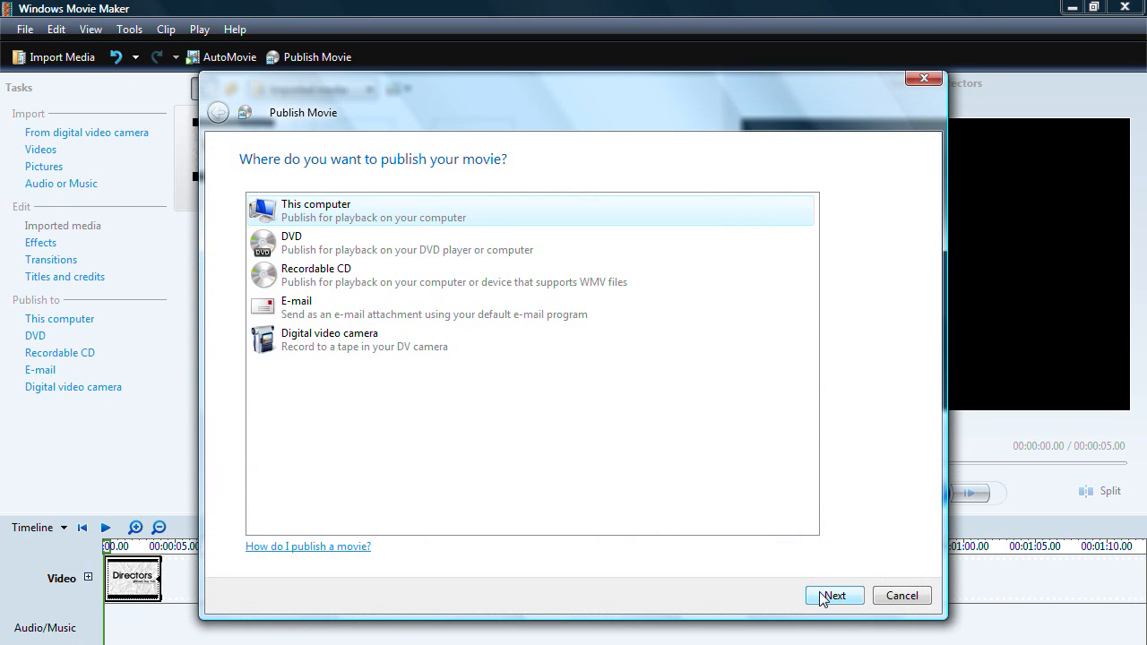
click(834, 595)
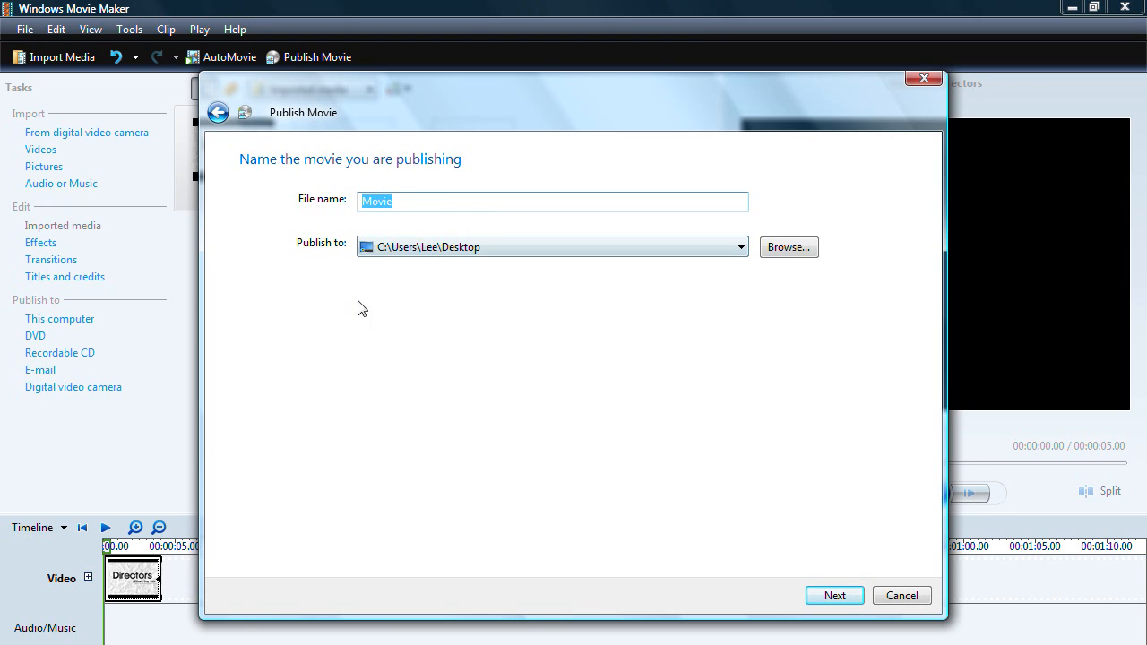
mouse_move(867, 479)
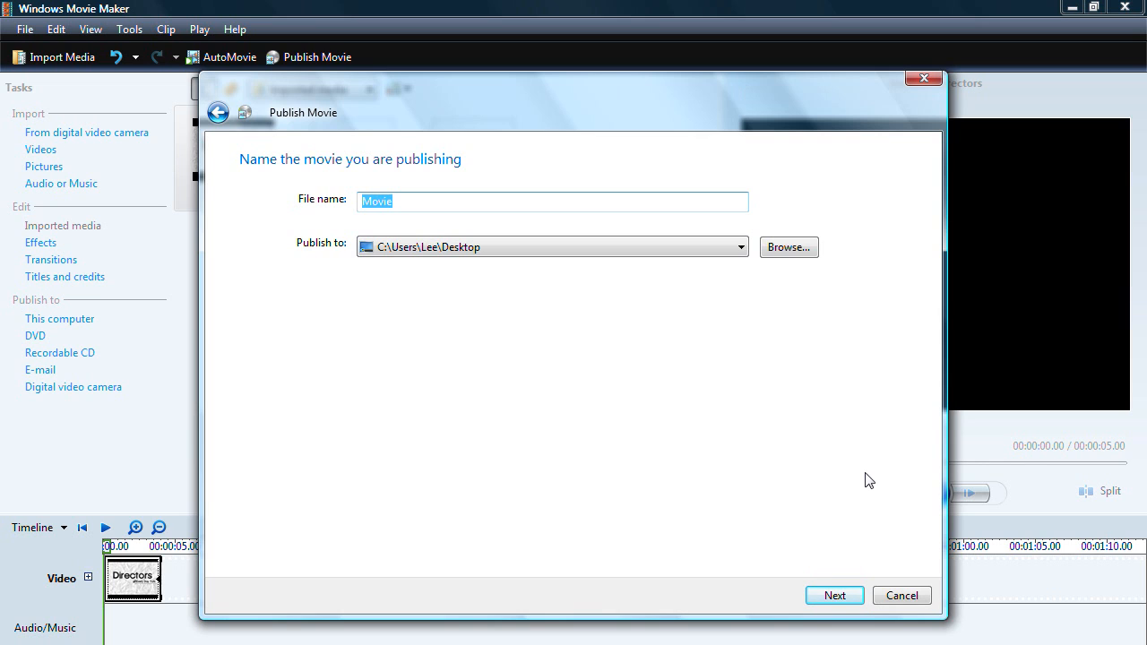
click(833, 595)
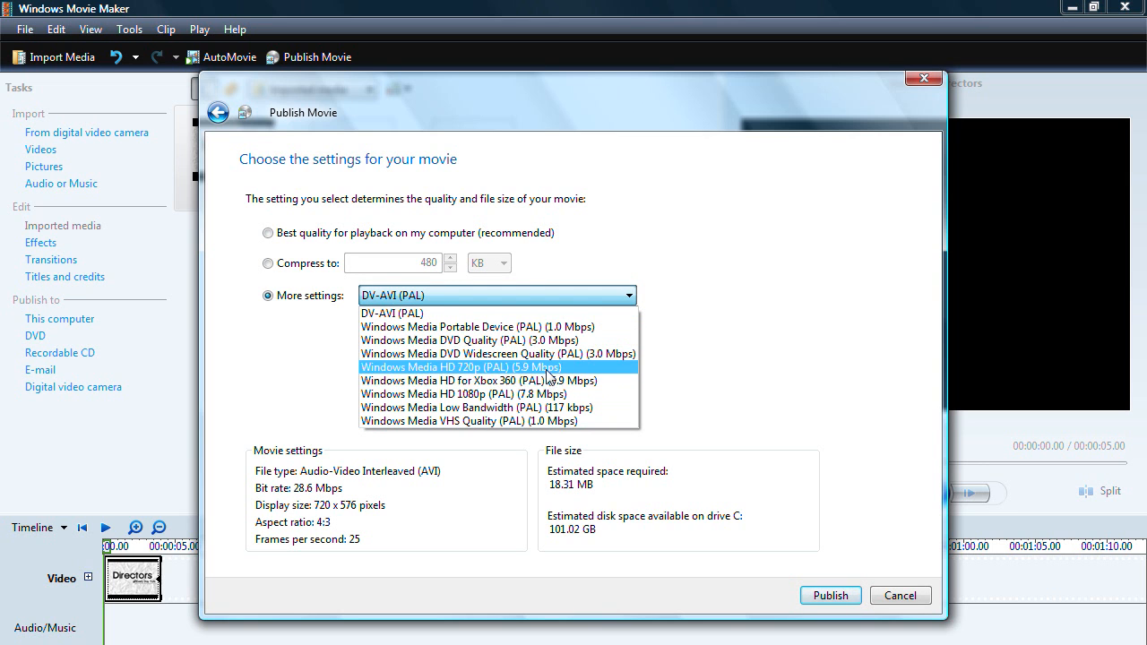
Step: Select Windows Media HD 720p (PAL) (5.9 Mbps) under More settings
click(460, 367)
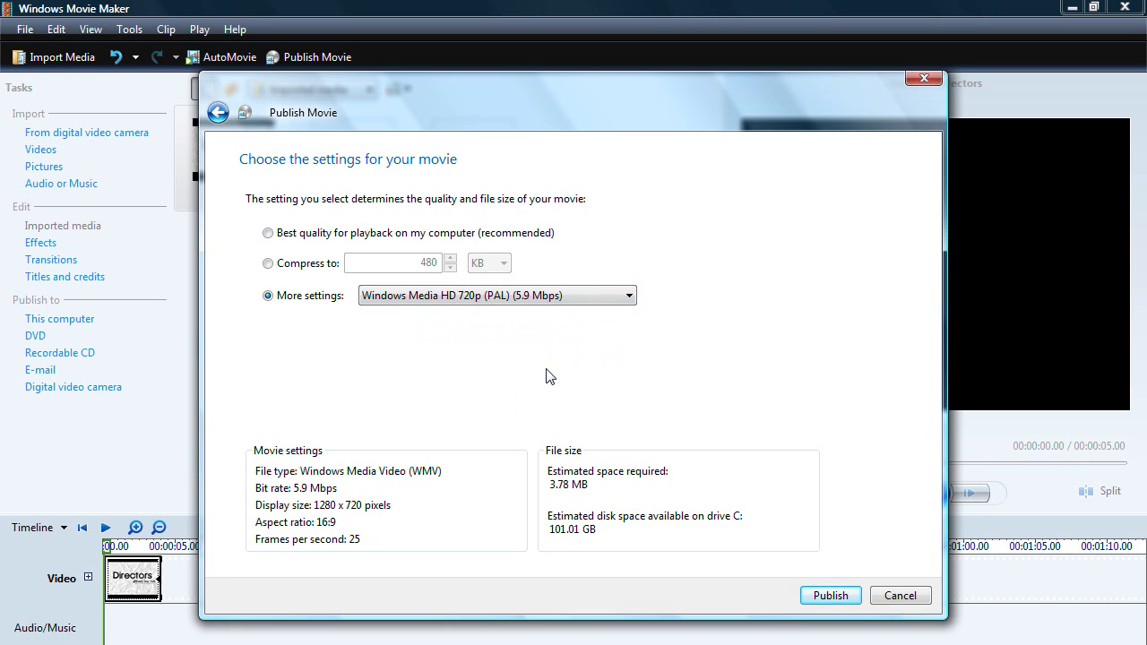
mouse_move(253, 455)
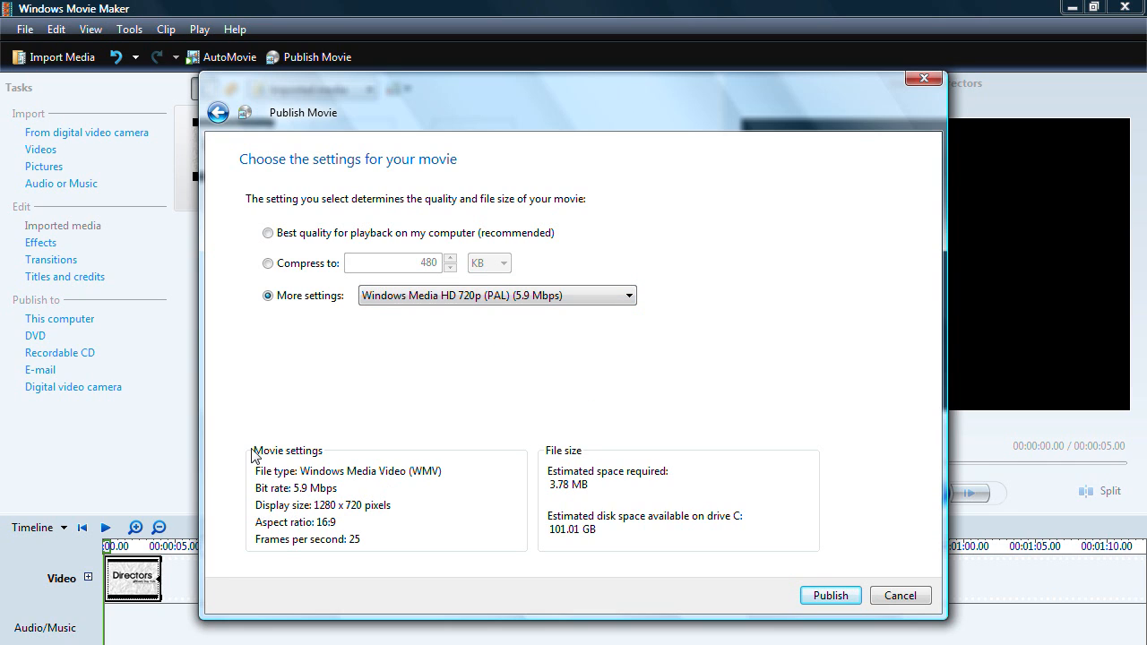
mouse_move(377, 529)
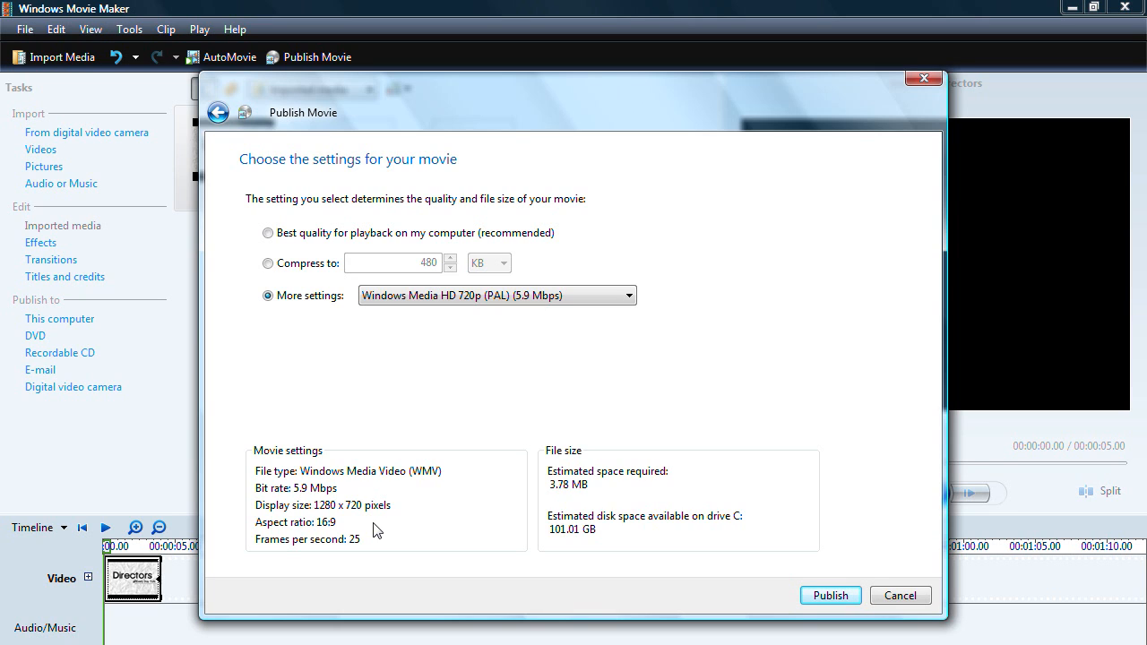
mouse_move(678, 560)
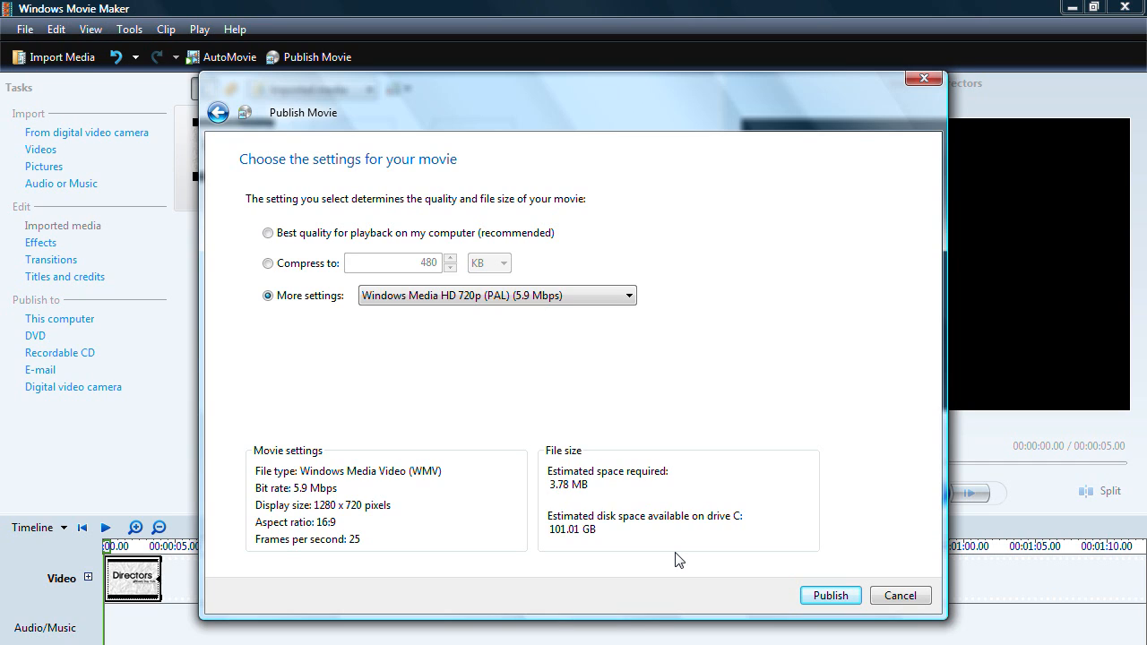
mouse_move(782, 578)
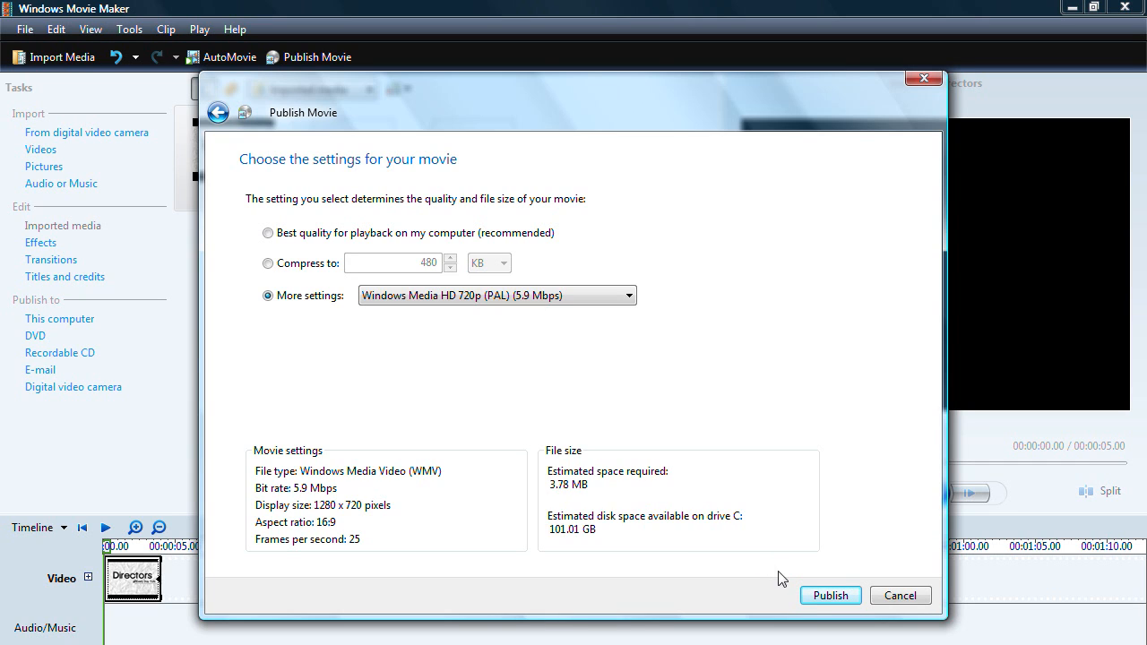